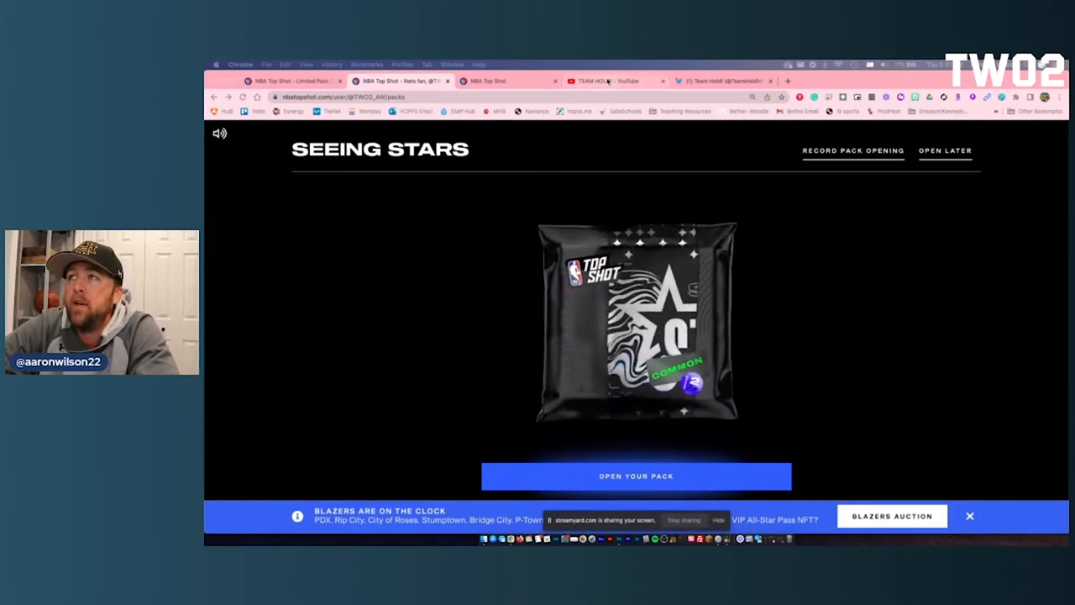
# Step: Switch from the Seeing Stars pack page to the TEAM HOLD! YouTube tab
pyautogui.click(613, 80)
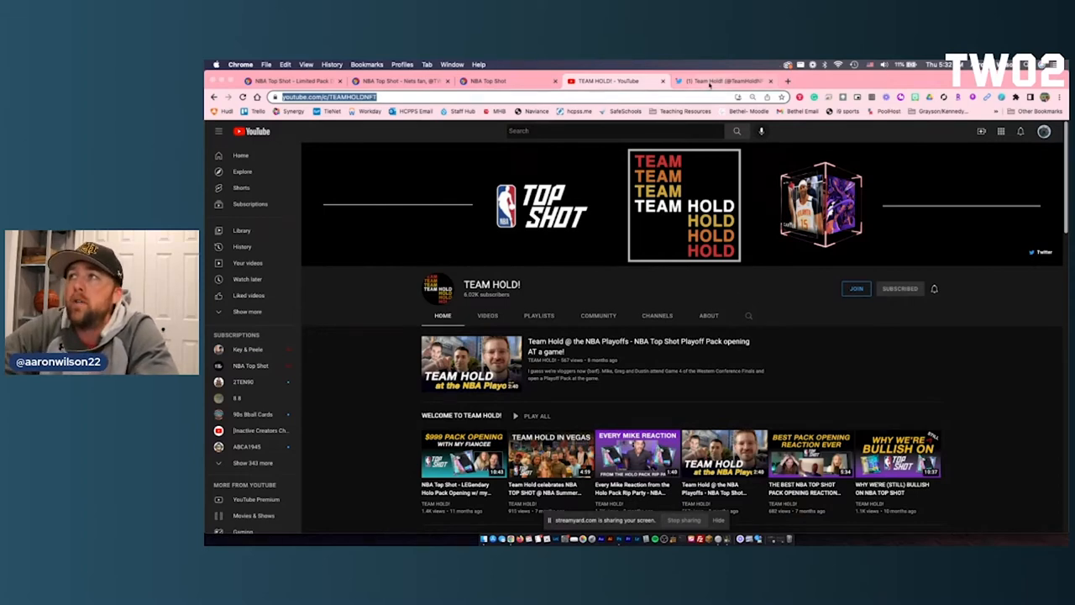
pyautogui.click(720, 80)
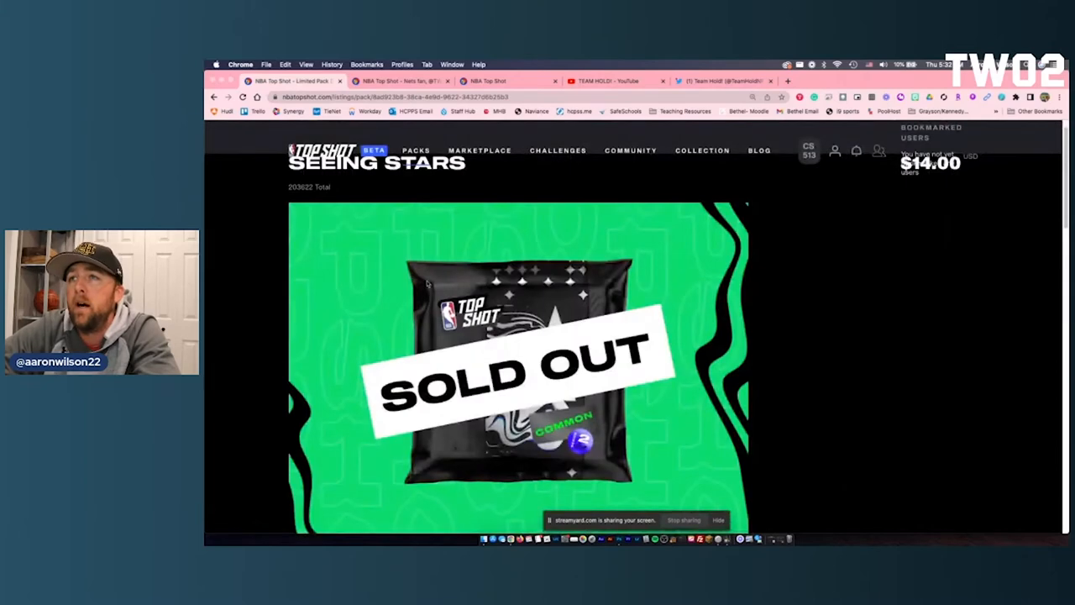
# Step: Scroll down through the Seeing Stars pack description and back up a little
pyautogui.scroll(-3)
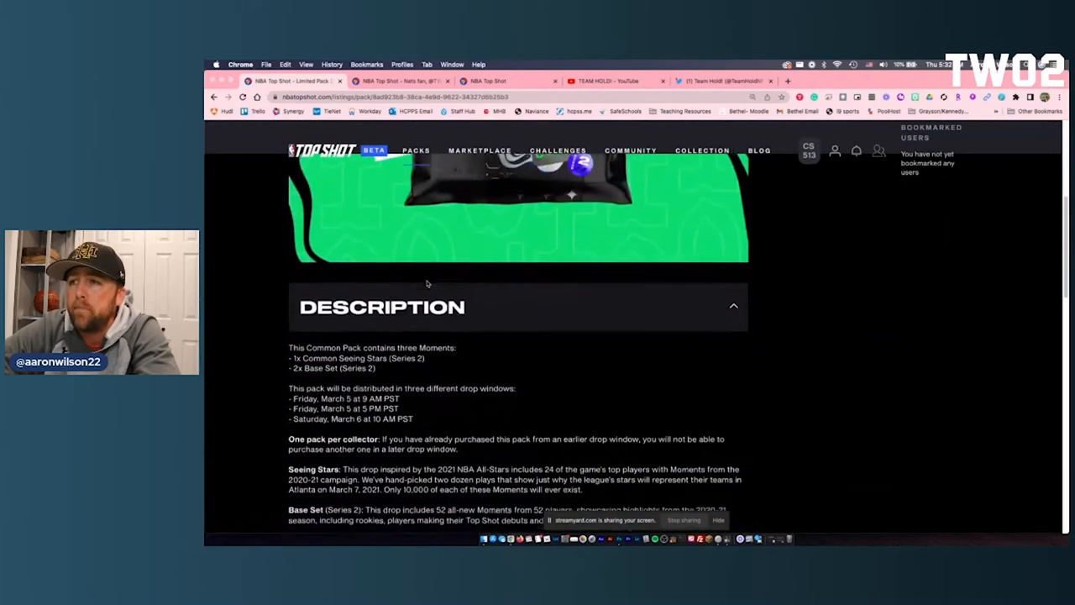
pyautogui.scroll(-3)
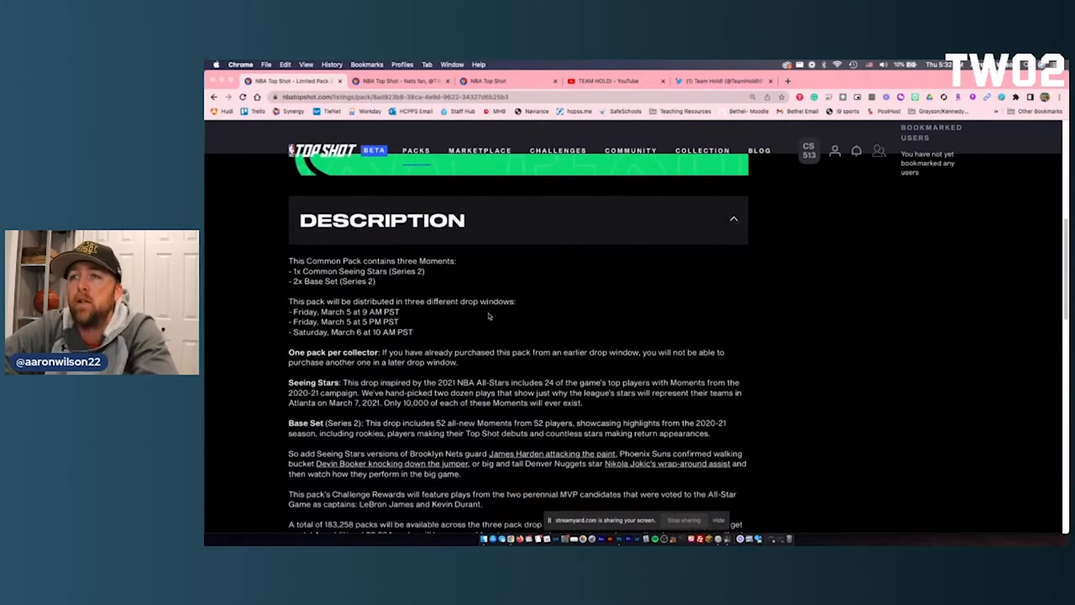
pyautogui.scroll(-3)
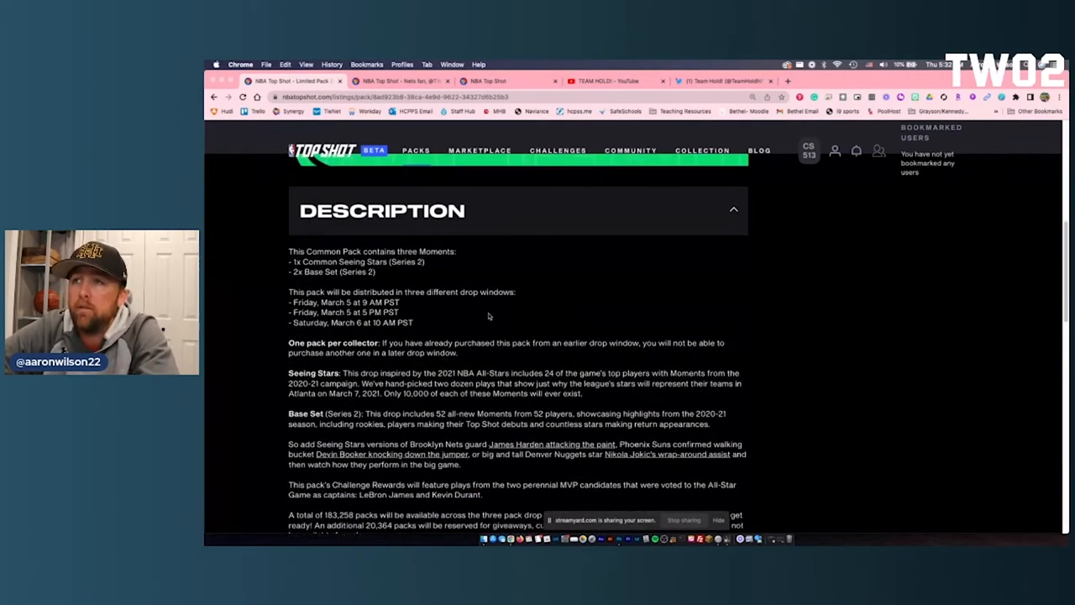
pyautogui.scroll(3)
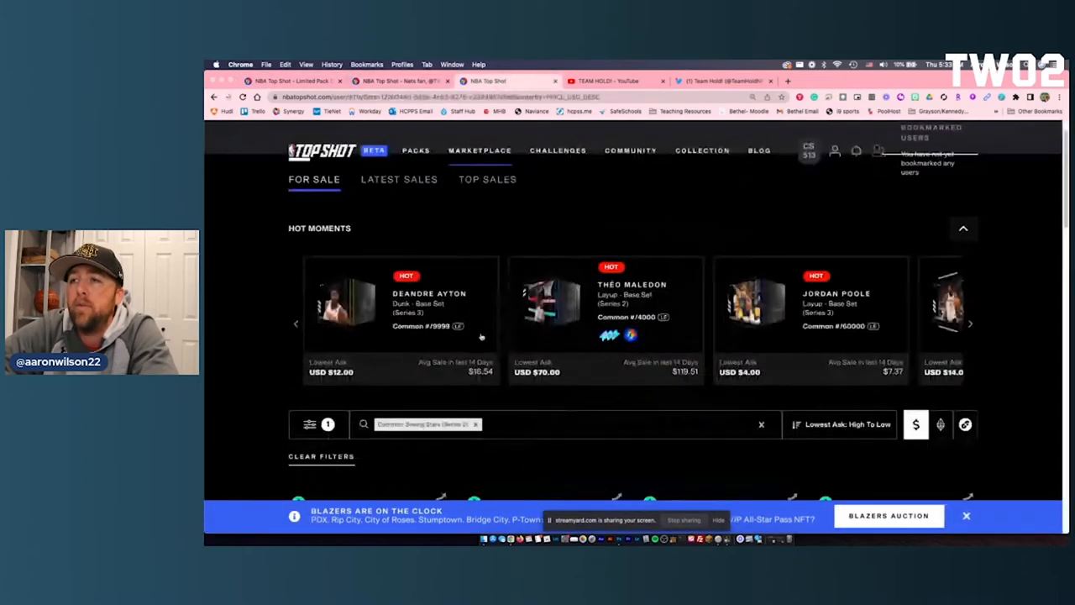
# Step: Scroll down the Seeing Stars marketplace listings to the $15 floor asks
pyautogui.scroll(-3)
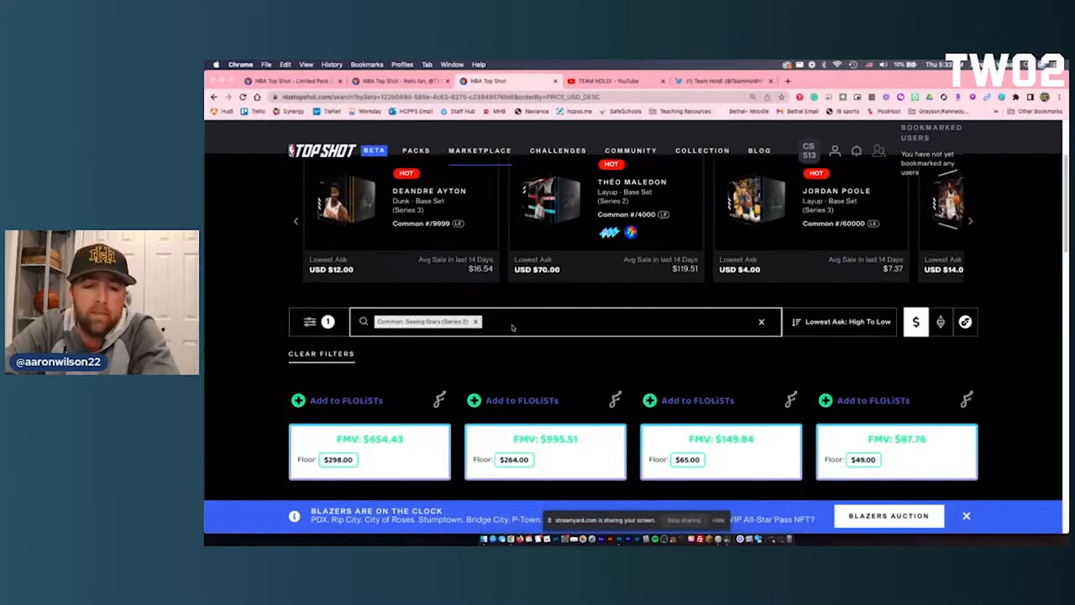
pyautogui.scroll(-3)
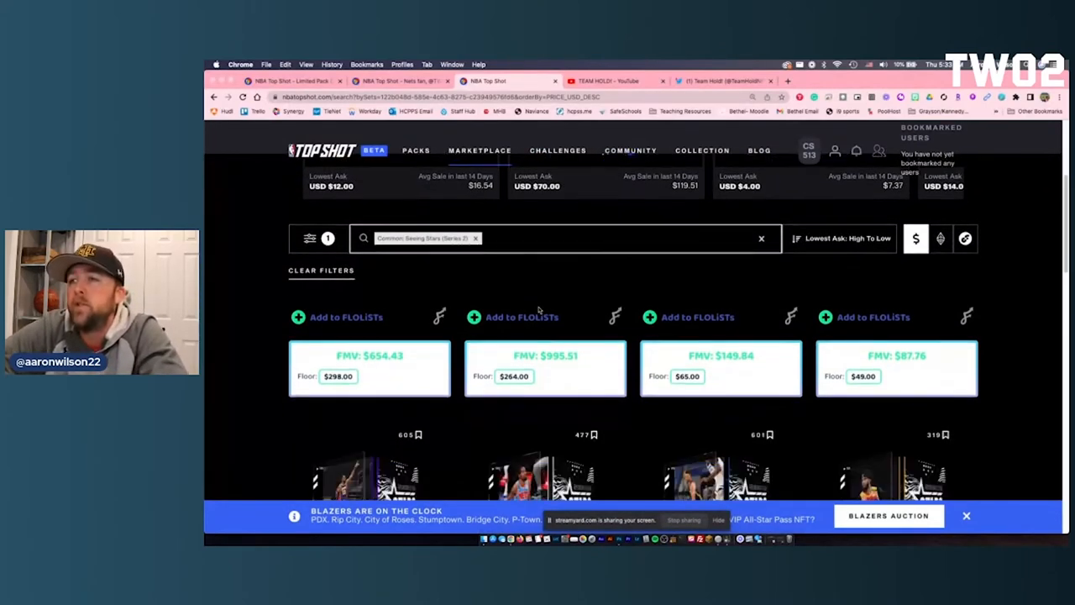
pyautogui.scroll(-3)
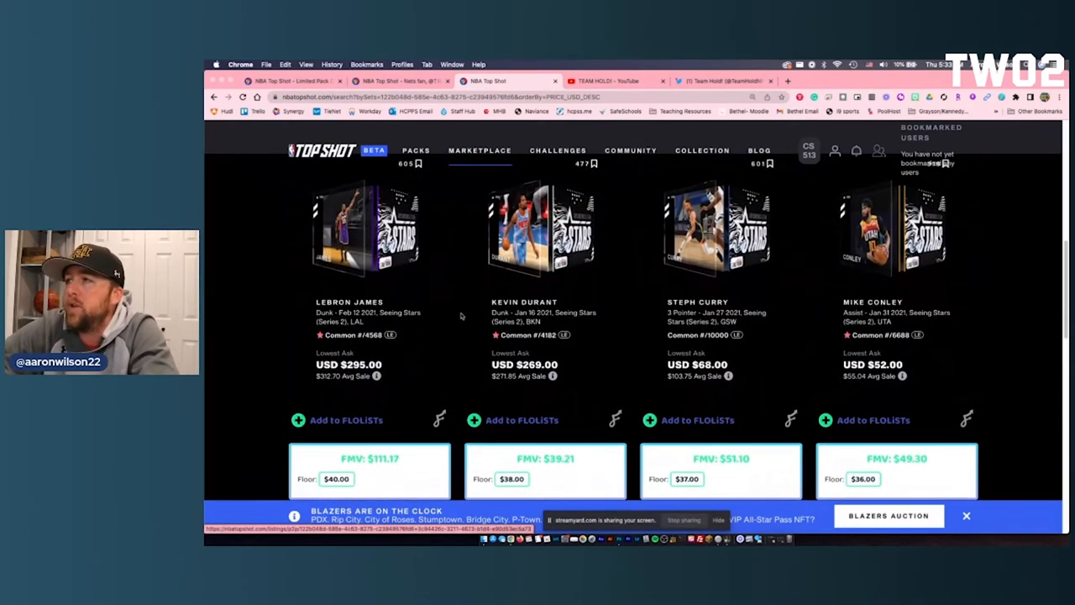
pyautogui.scroll(-3)
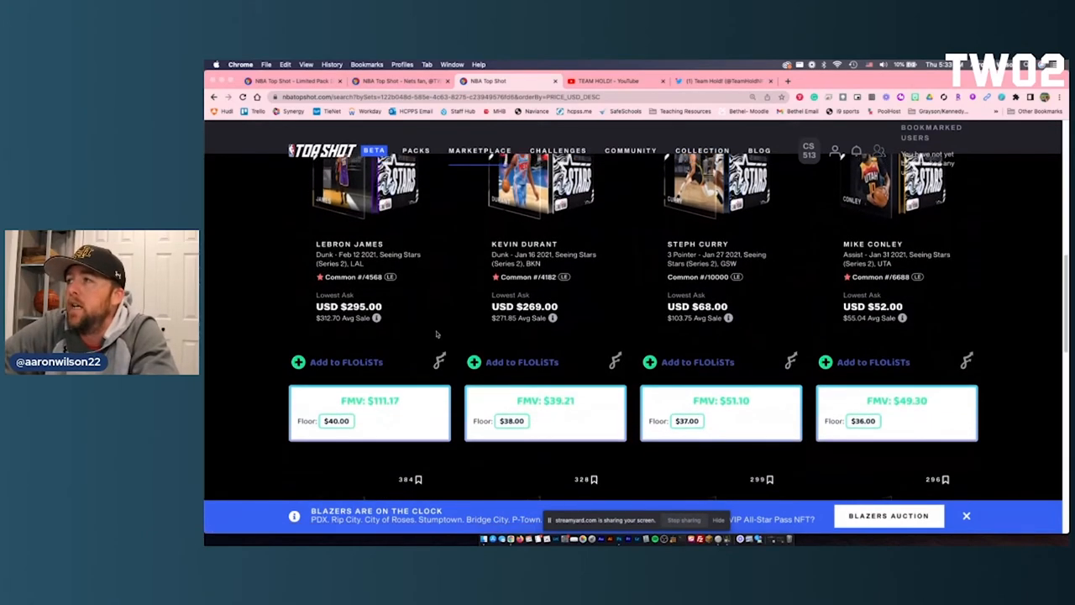
pyautogui.scroll(-3)
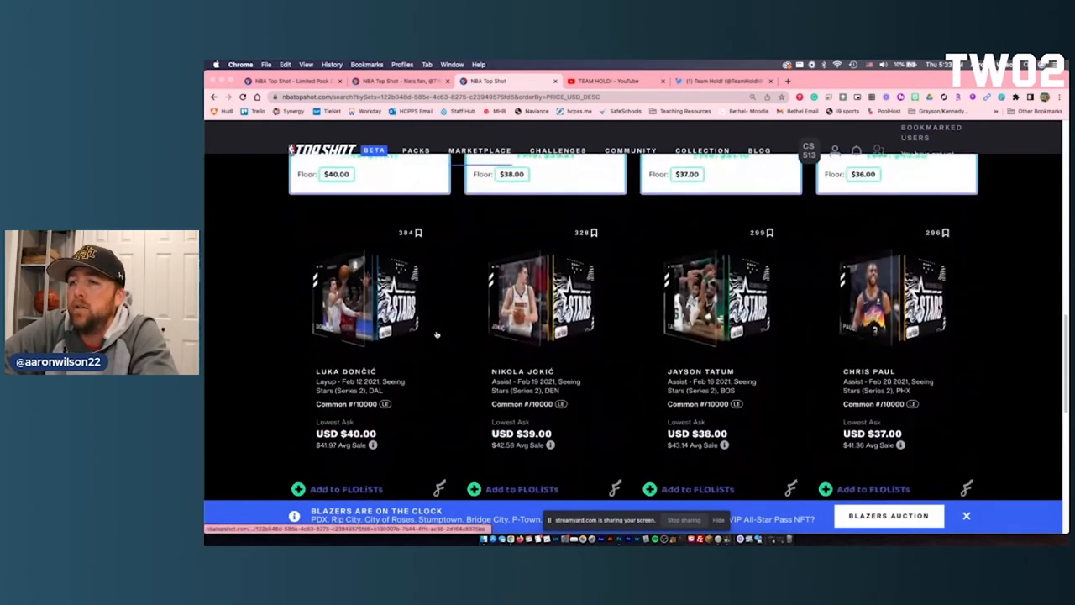
pyautogui.scroll(-3)
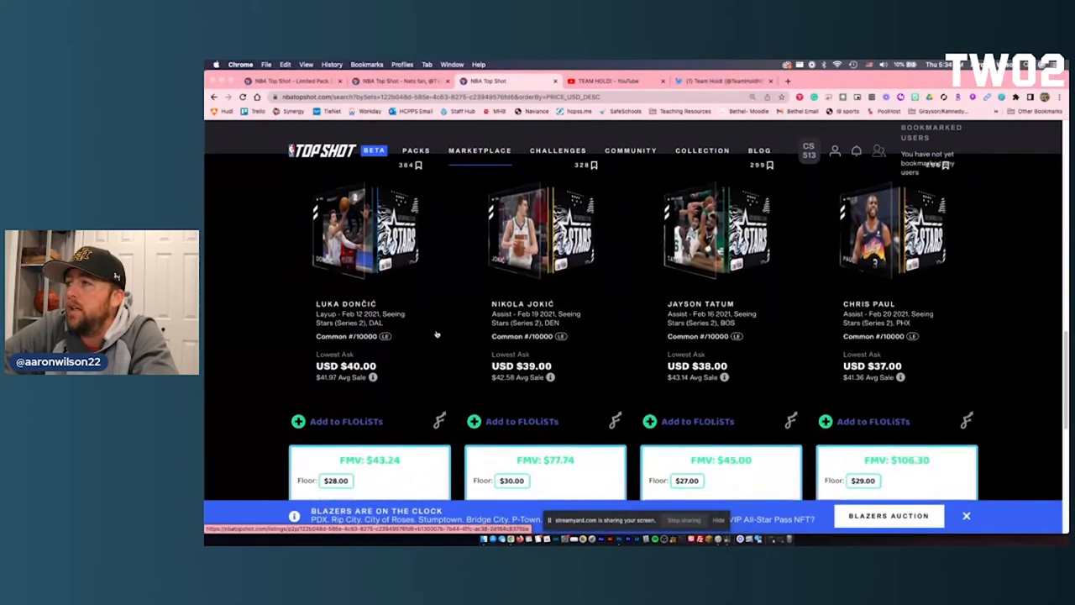
pyautogui.scroll(-3)
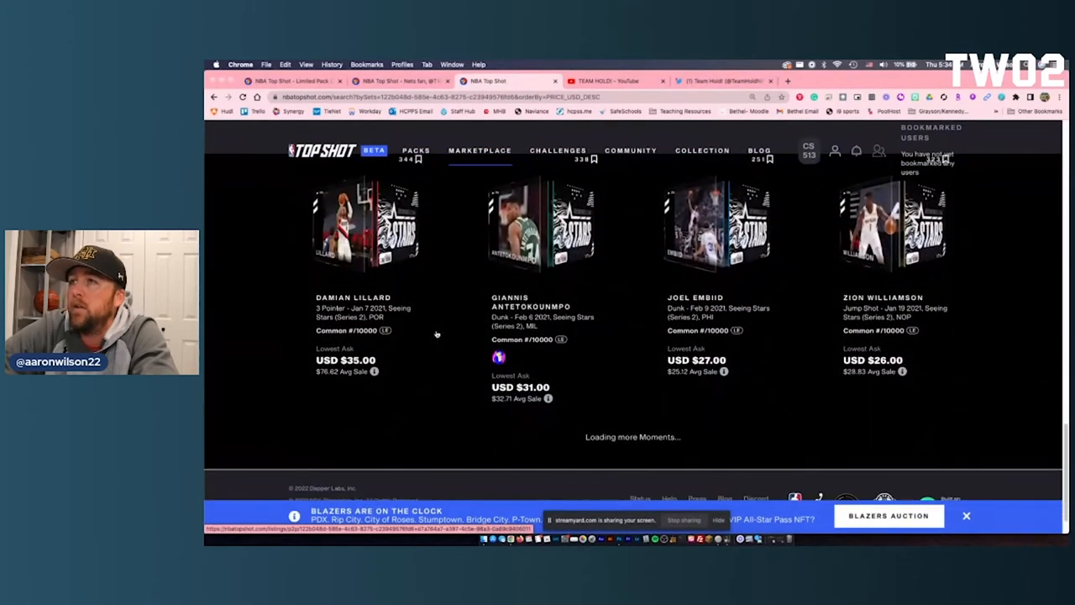
pyautogui.scroll(-3)
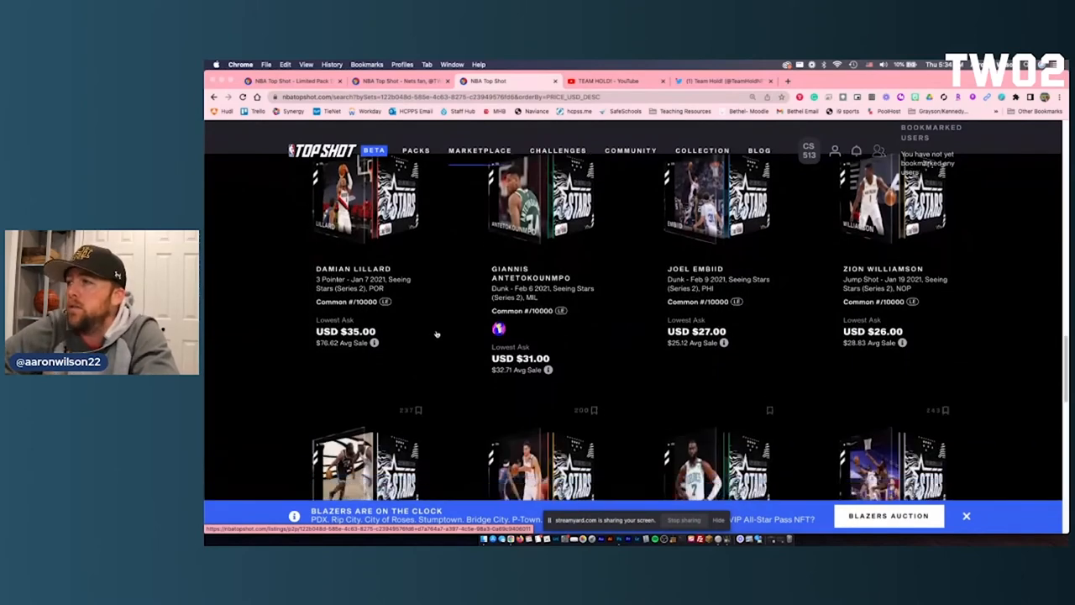
pyautogui.scroll(-3)
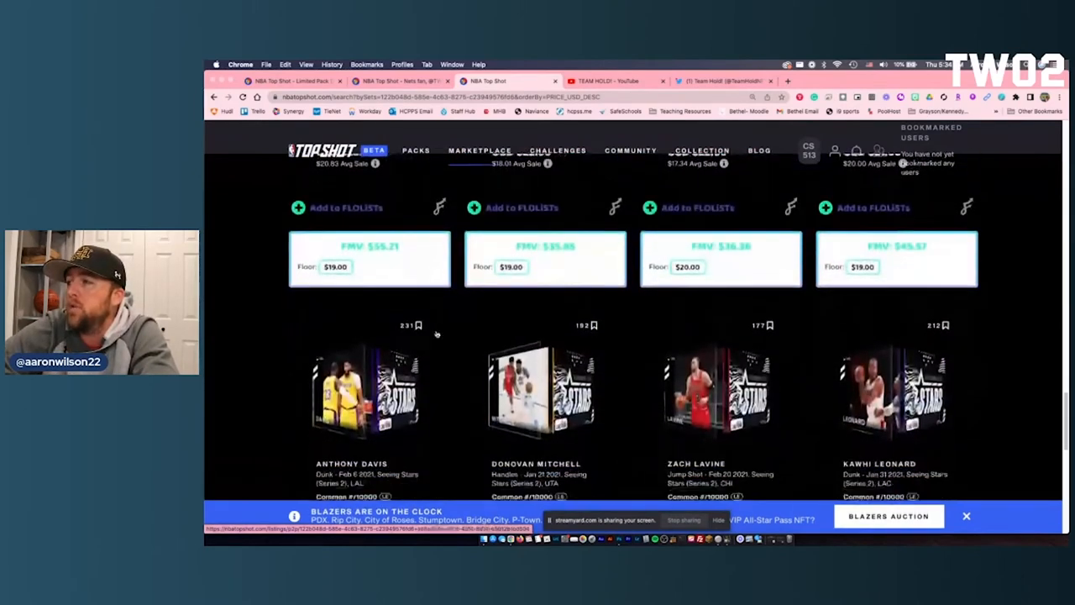
pyautogui.scroll(-3)
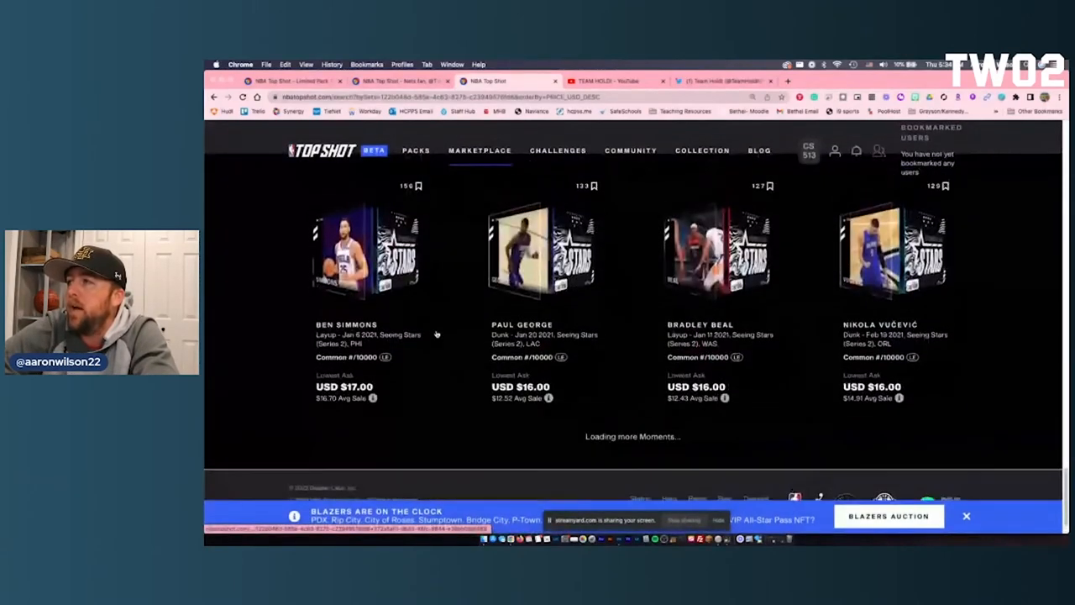
pyautogui.scroll(-3)
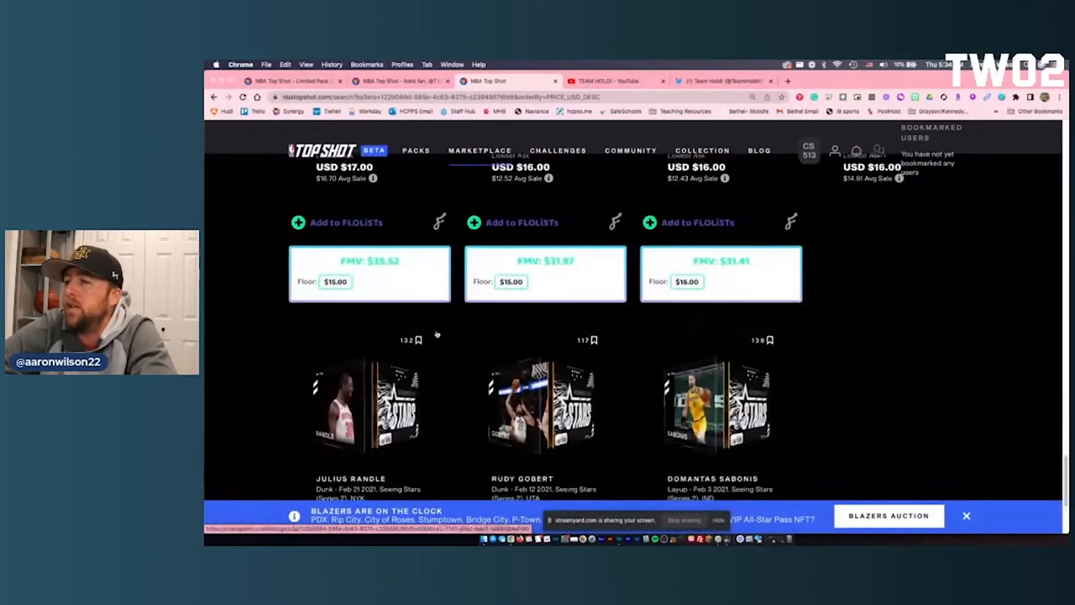
pyautogui.scroll(-3)
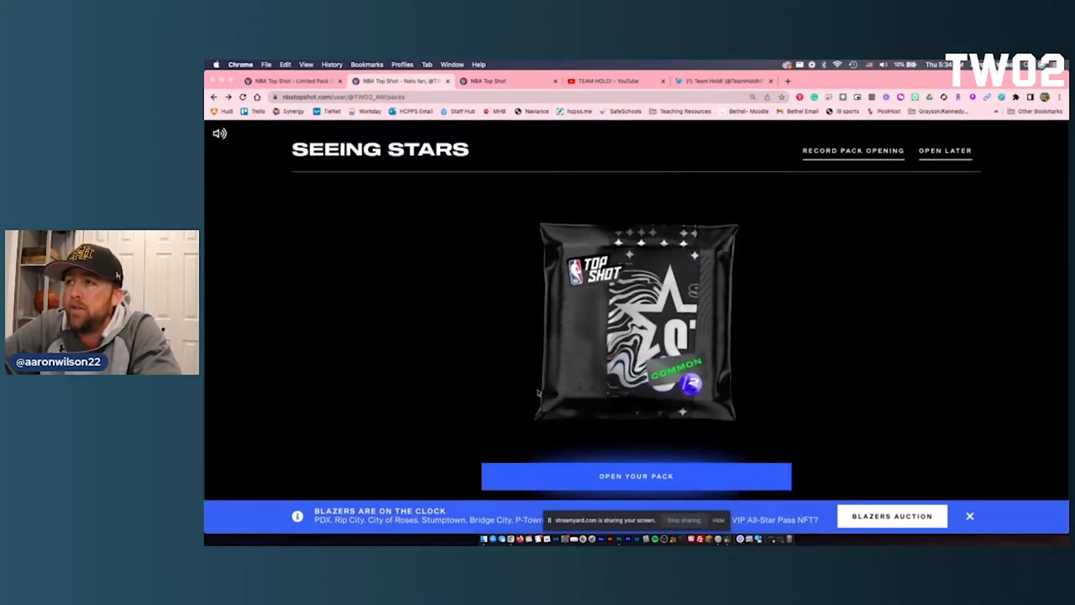
# Step: Open the Common Seeing Stars pack to show its three face-down moments
pyautogui.click(636, 475)
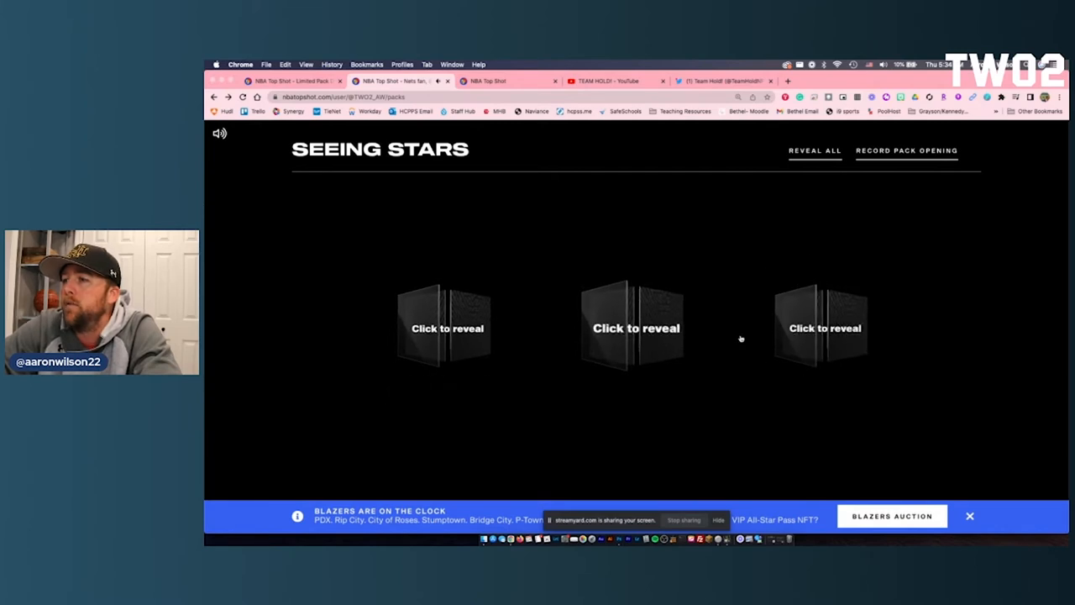
pyautogui.moveTo(465, 371)
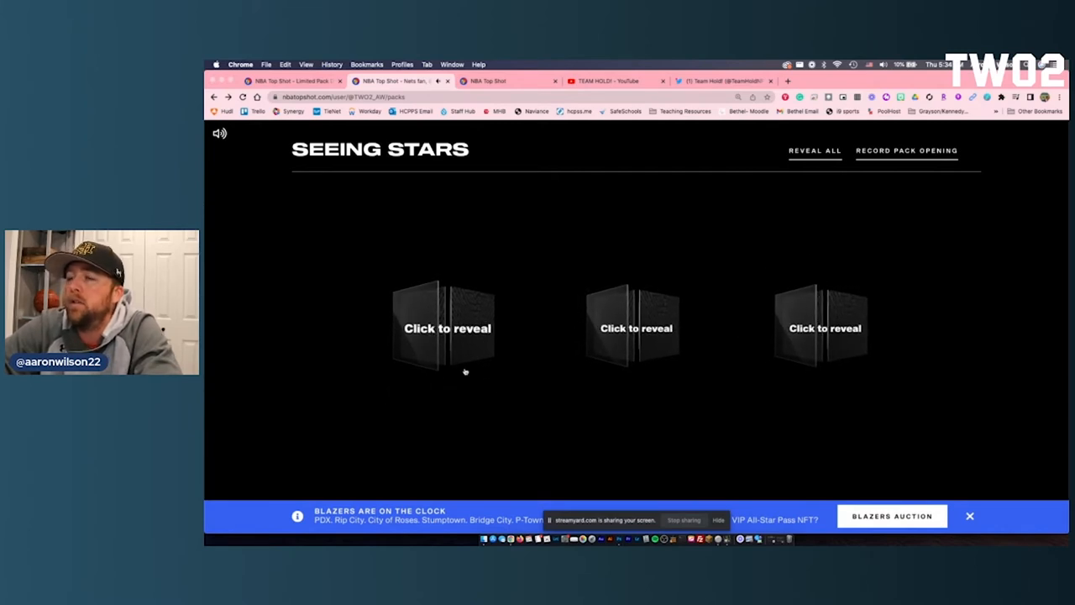
pyautogui.moveTo(534, 321)
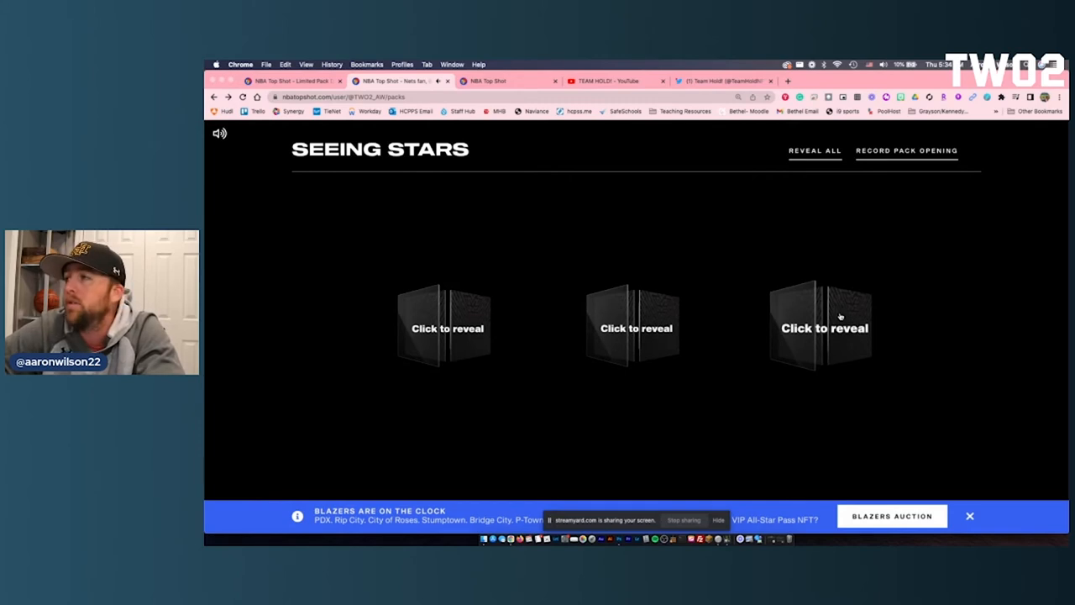
# Step: Reveal the right, middle and left moments, uncovering James Ennis III and Paul George
pyautogui.click(822, 326)
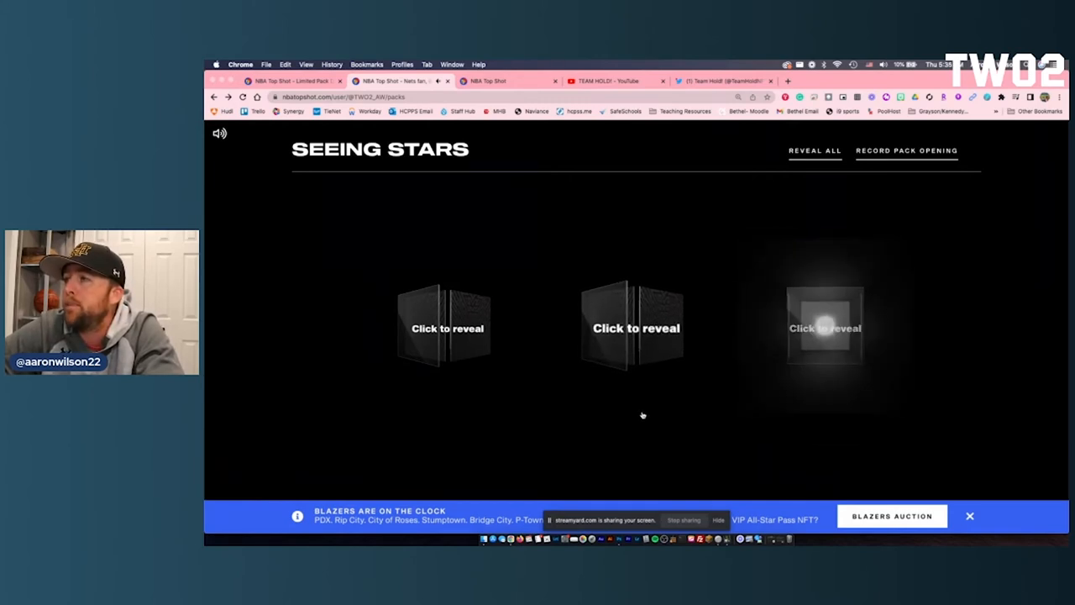
pyautogui.click(825, 327)
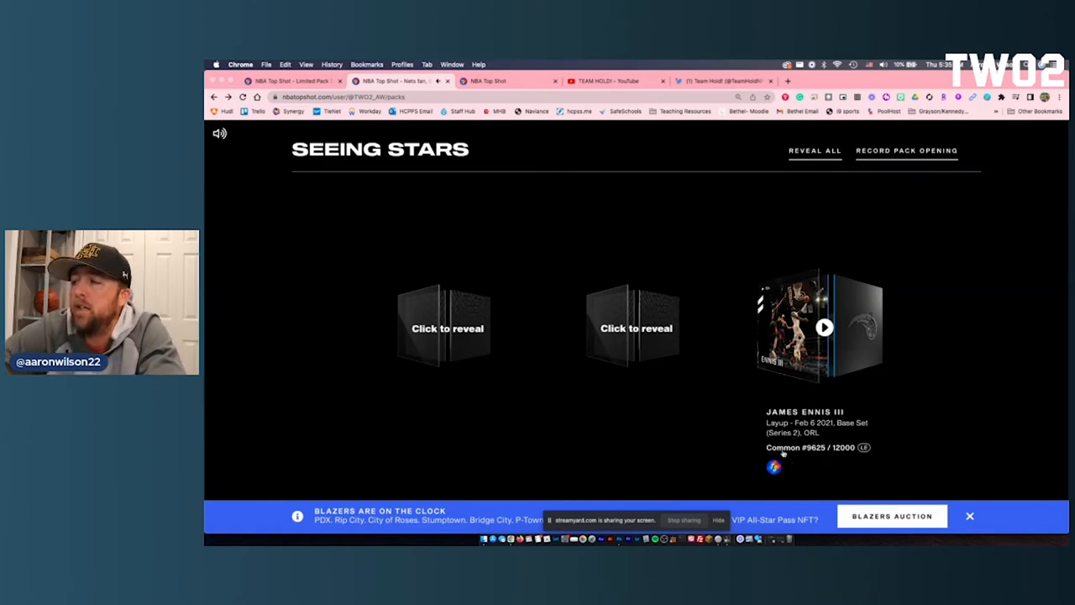
pyautogui.click(632, 326)
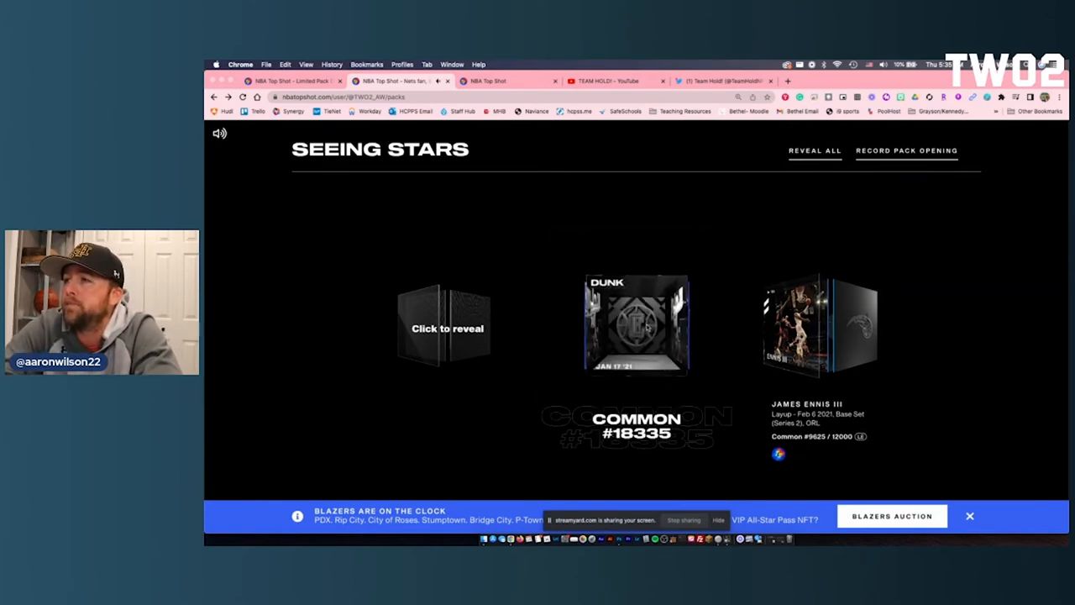
pyautogui.click(636, 325)
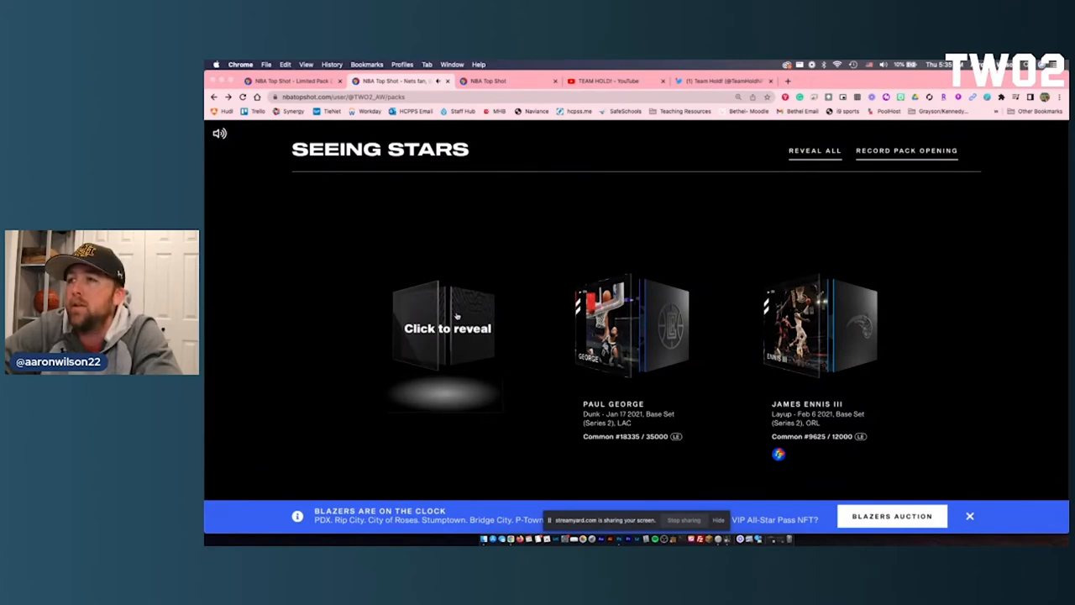
pyautogui.click(445, 328)
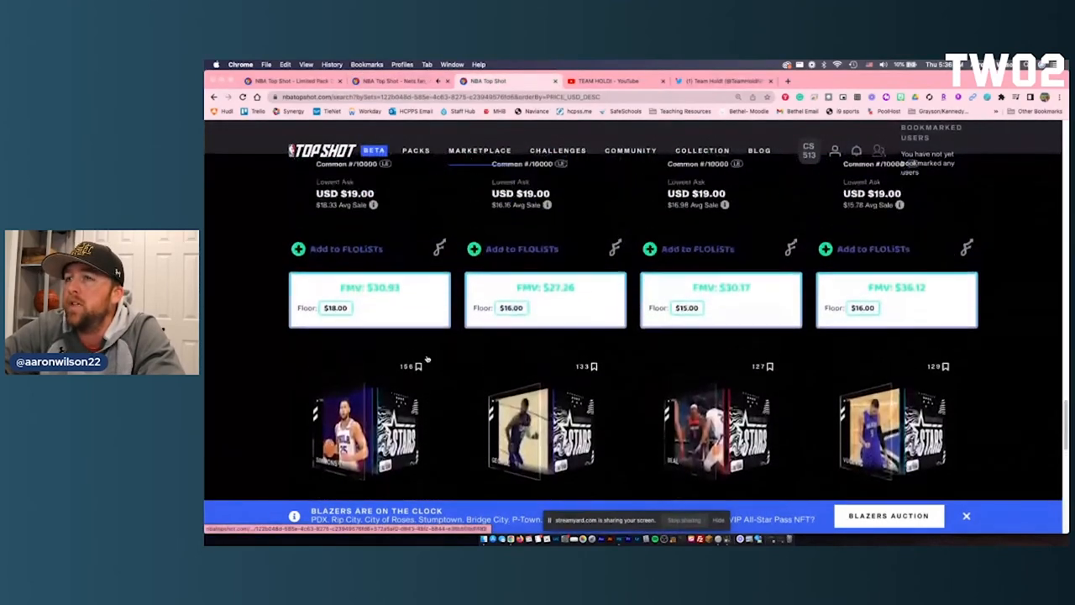
pyautogui.scroll(-3)
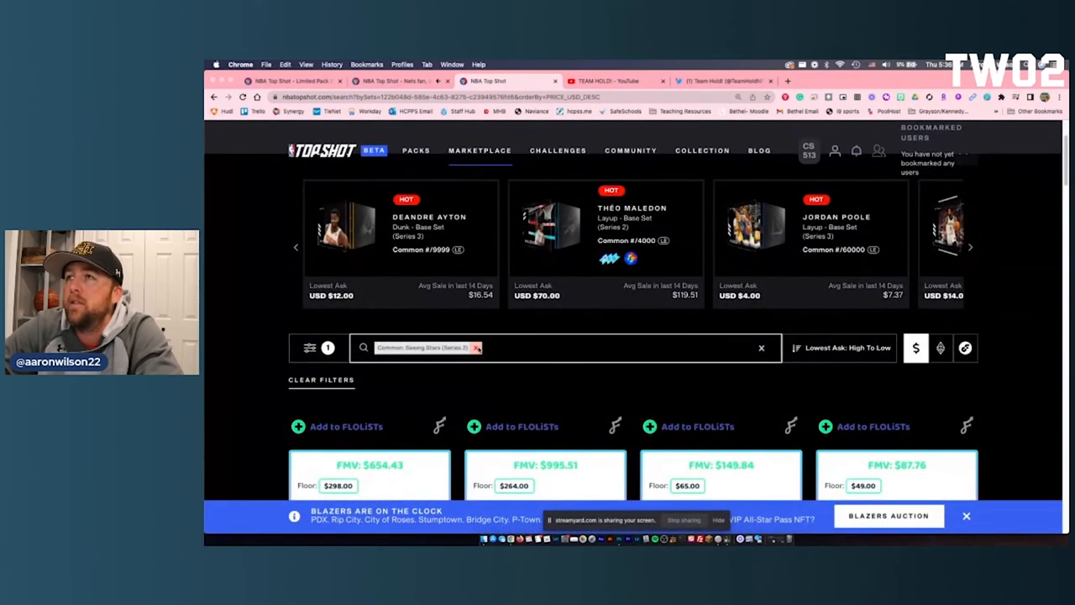
# Step: Replace the Seeing Stars set filter with an 'ennis' search, selecting James Ennis III
pyautogui.click(761, 348)
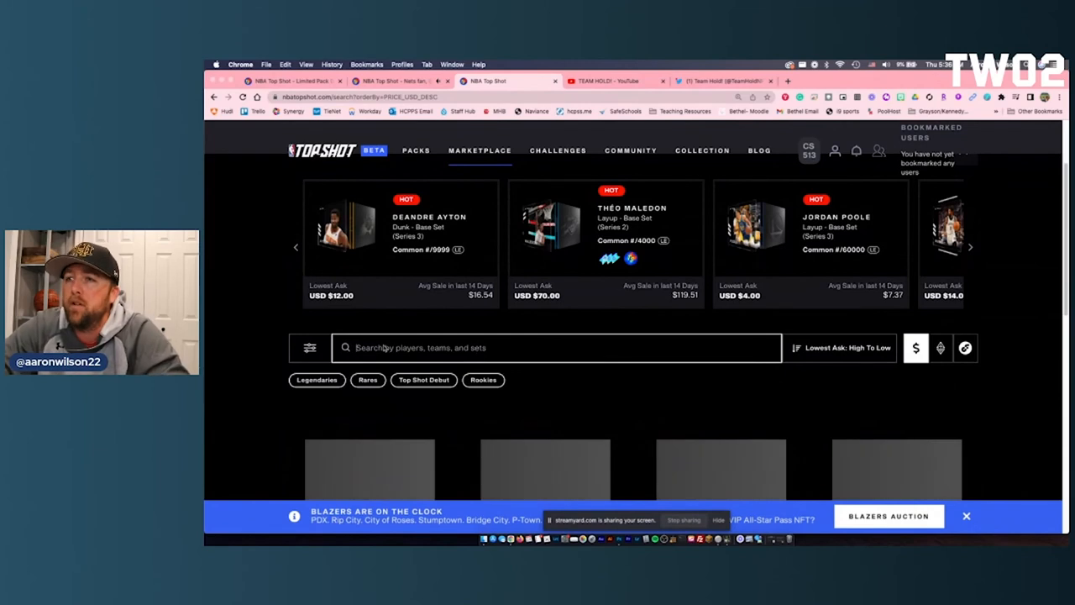
pyautogui.write('ennis')
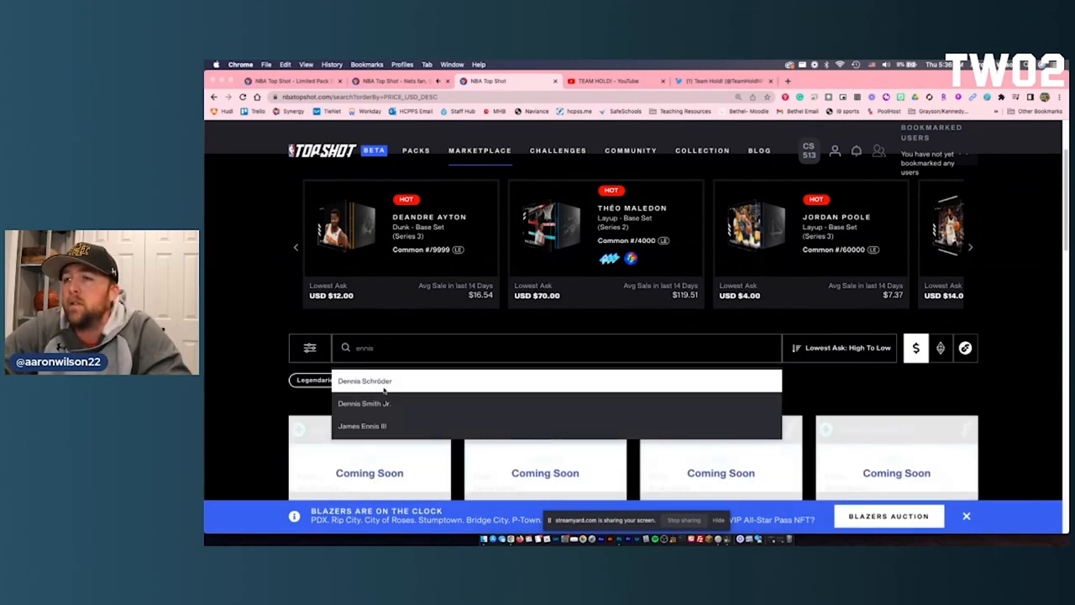
pyautogui.click(363, 426)
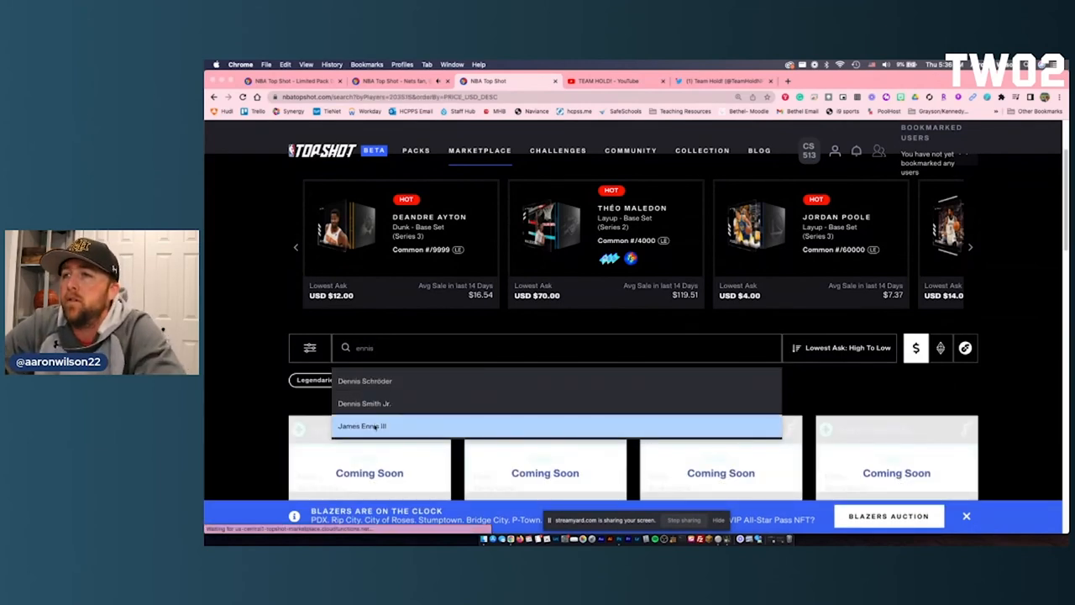
pyautogui.click(370, 426)
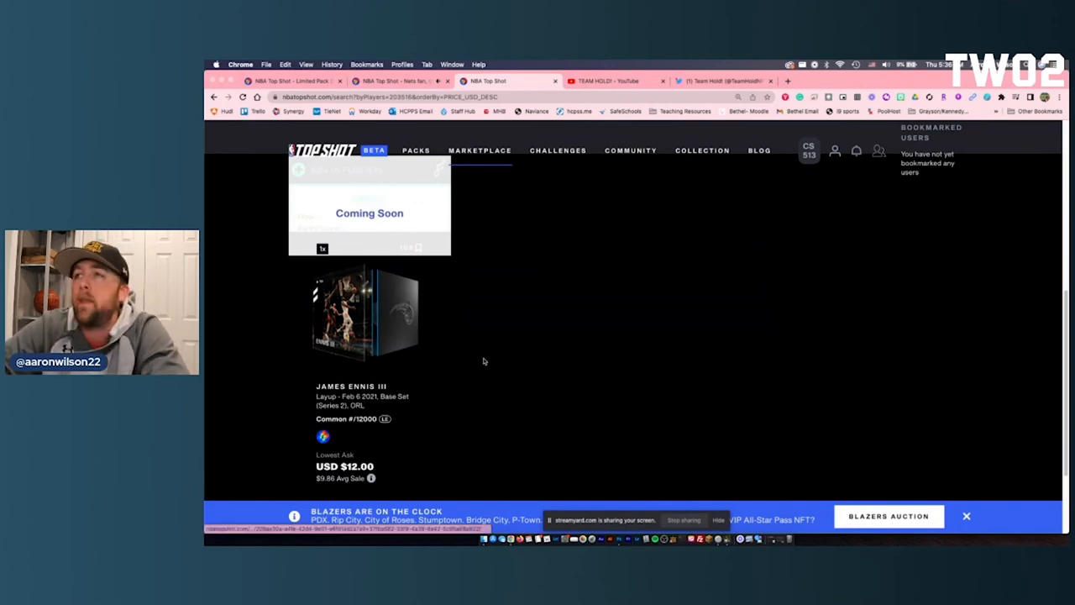
pyautogui.scroll(3)
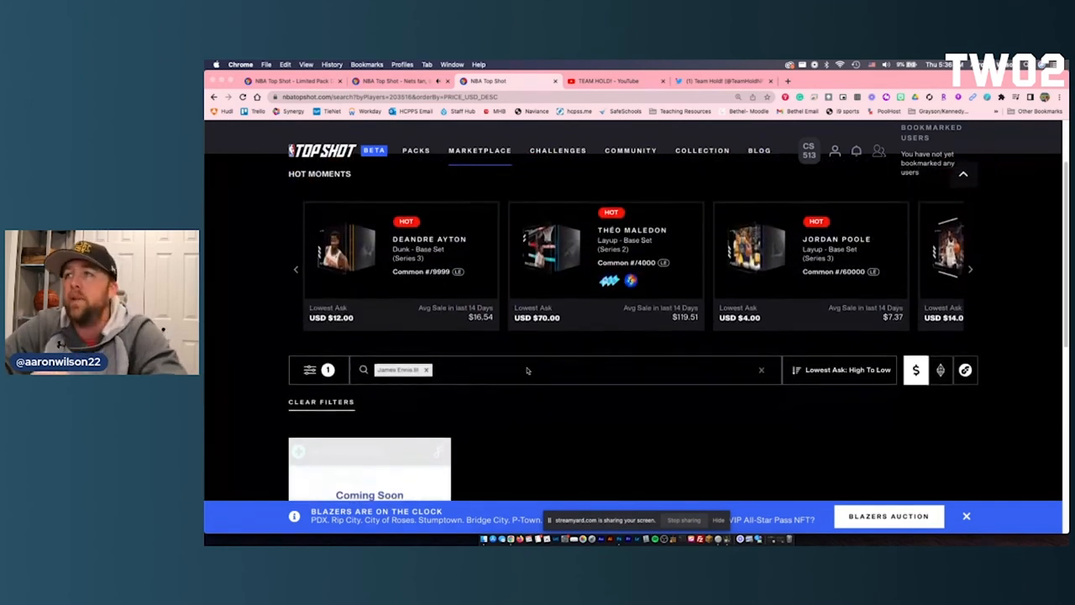